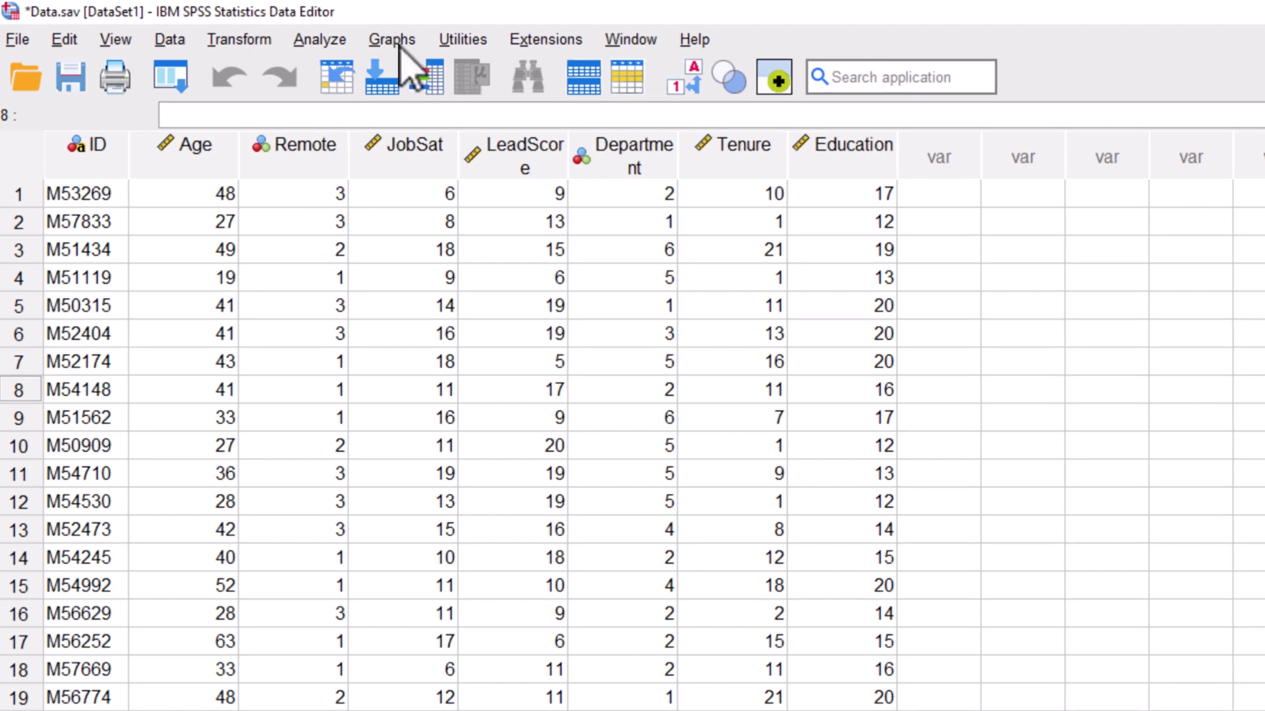
Open the legacy Error Bar chart dialog from the Graphs menu.
click(392, 40)
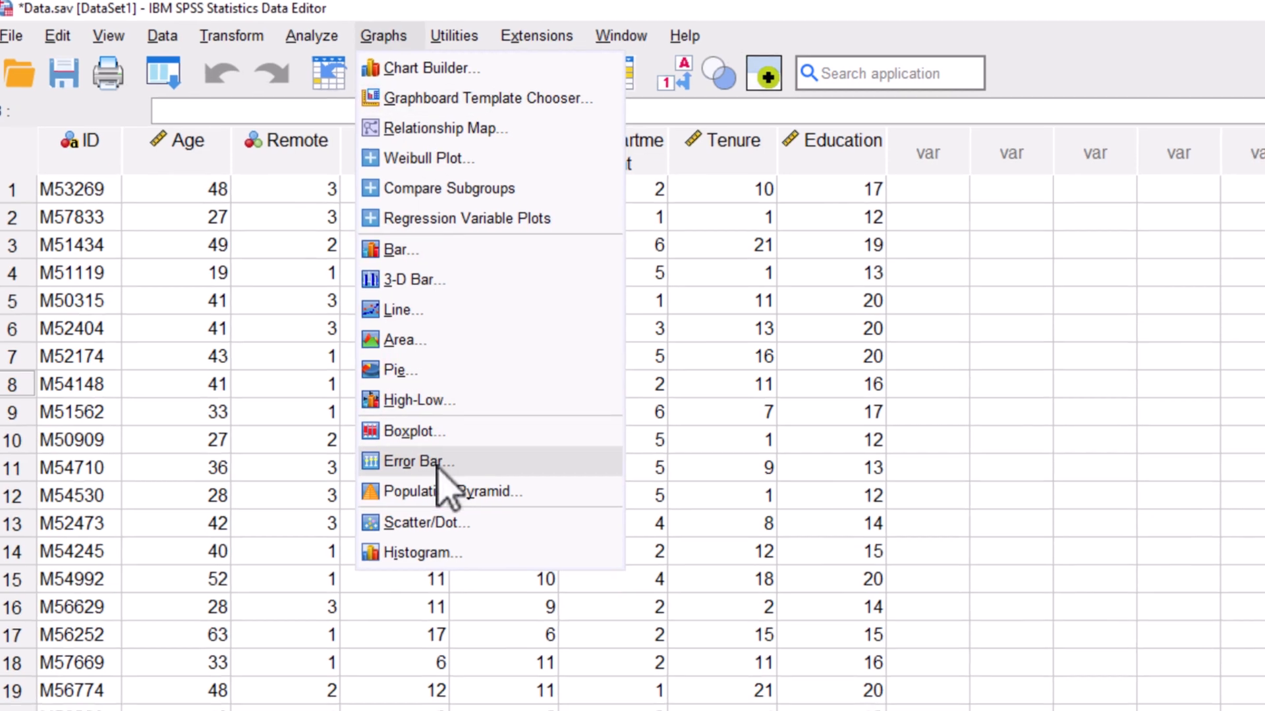
click(417, 461)
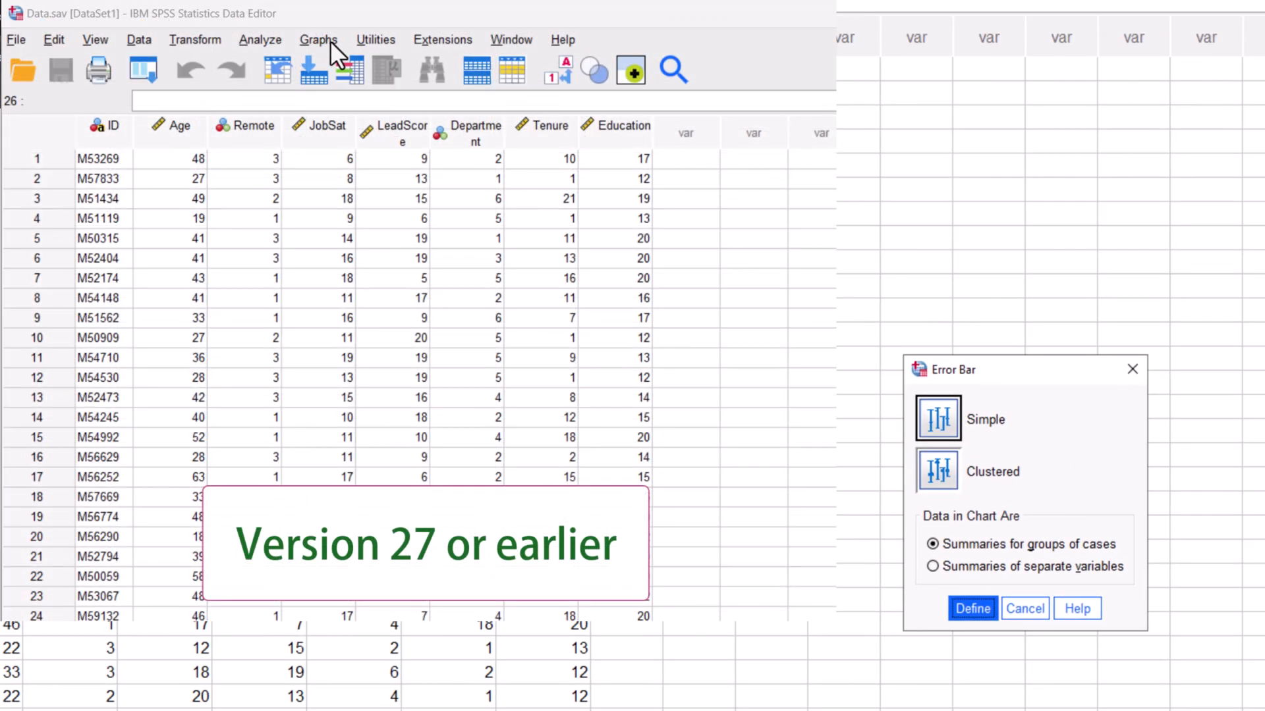
Choose a Simple error bar with summaries for groups of cases.
click(319, 39)
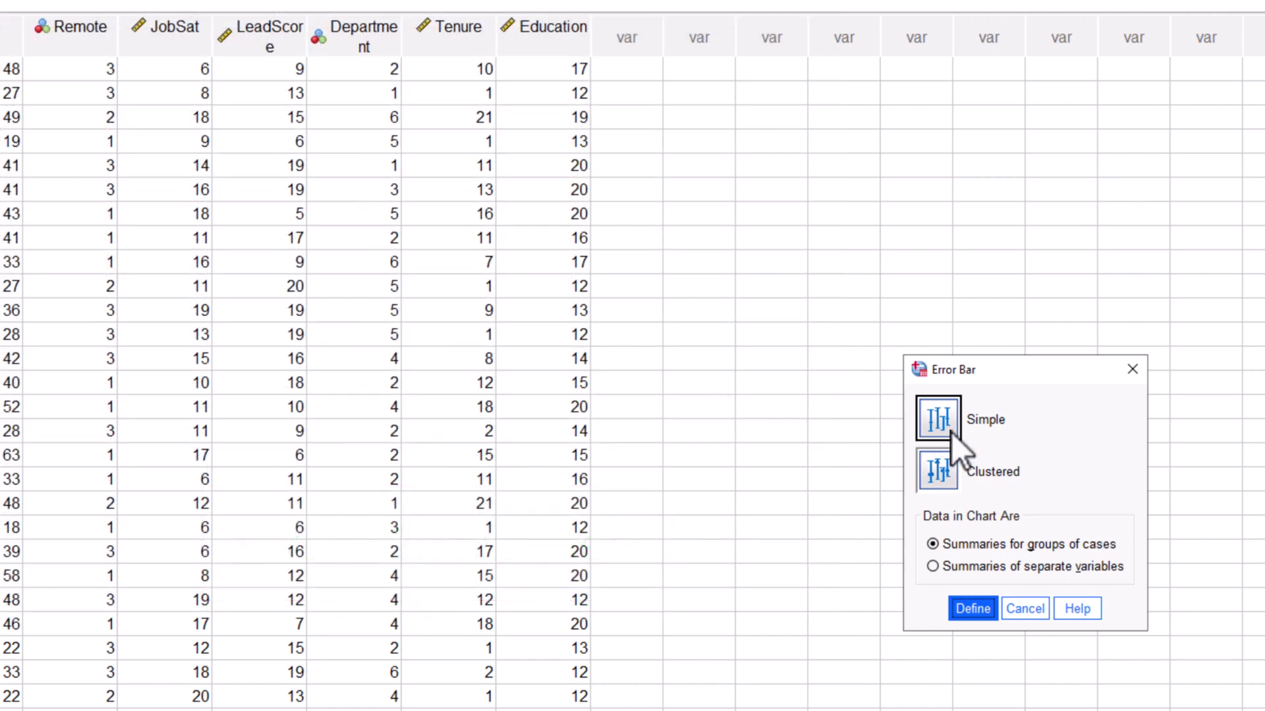
mouse_move(953, 575)
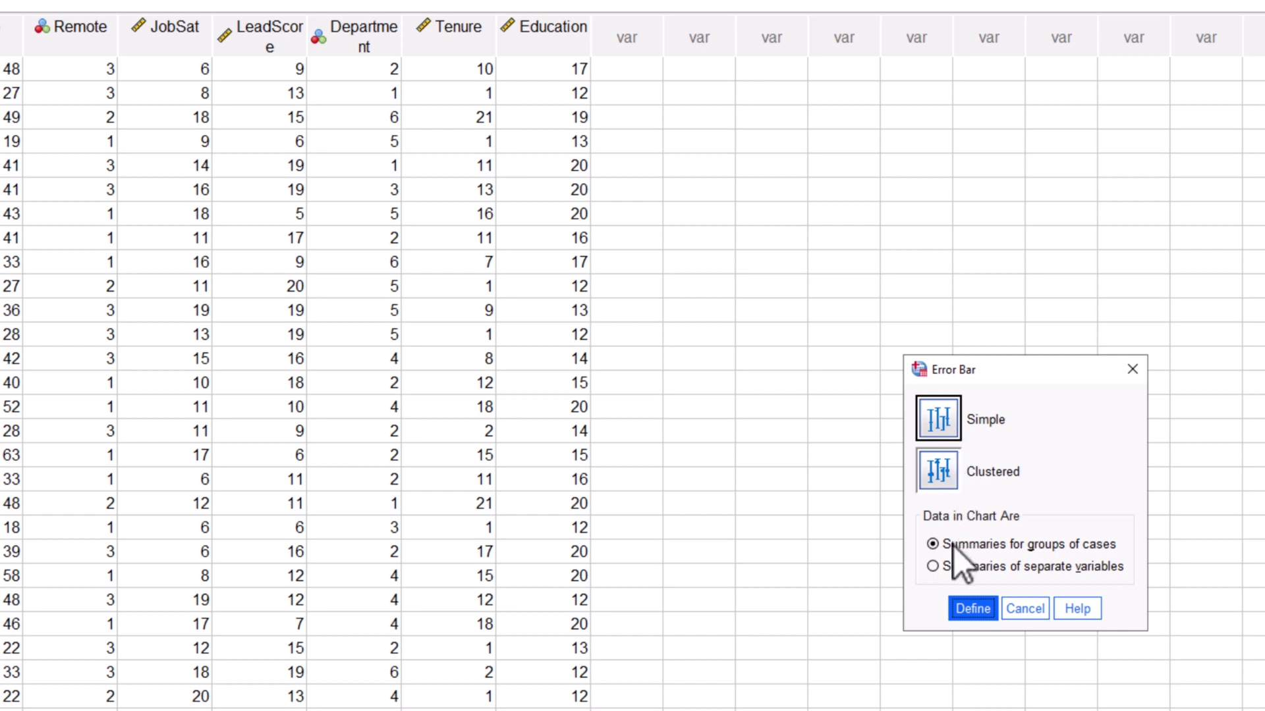
click(545, 28)
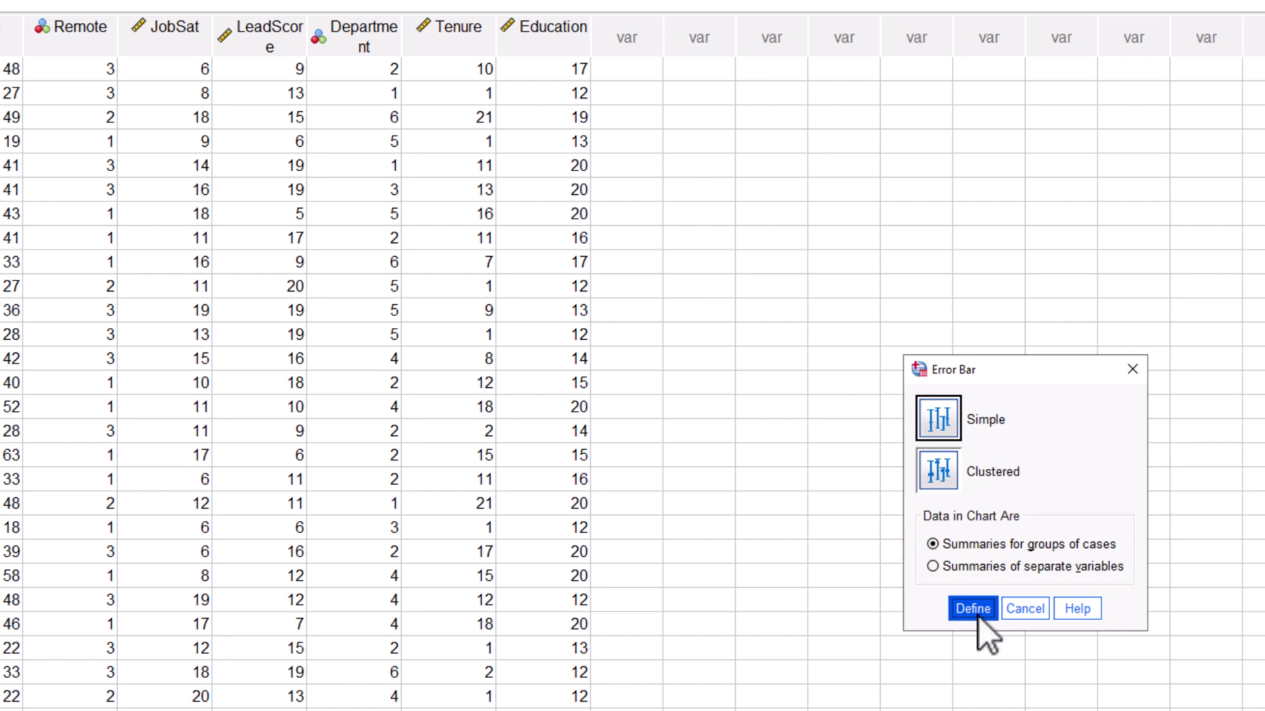
Define the chart with Education as the variable and Remote on the category axis.
click(973, 608)
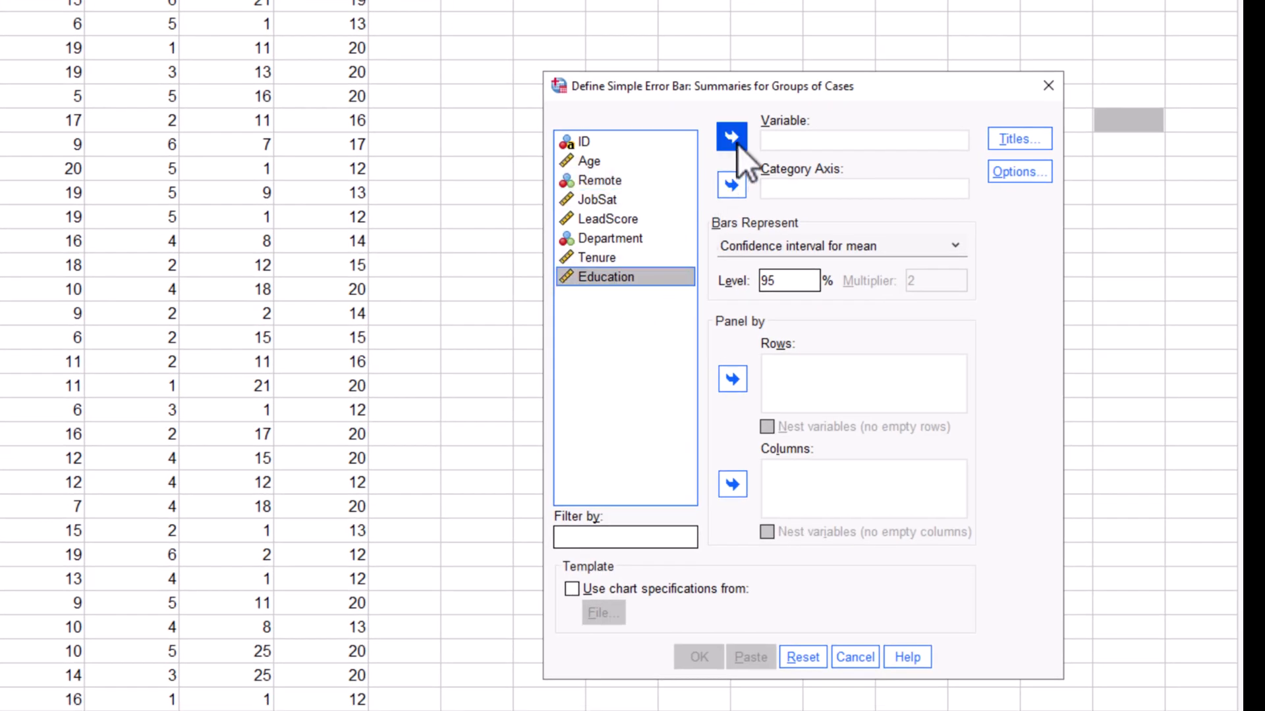
click(731, 136)
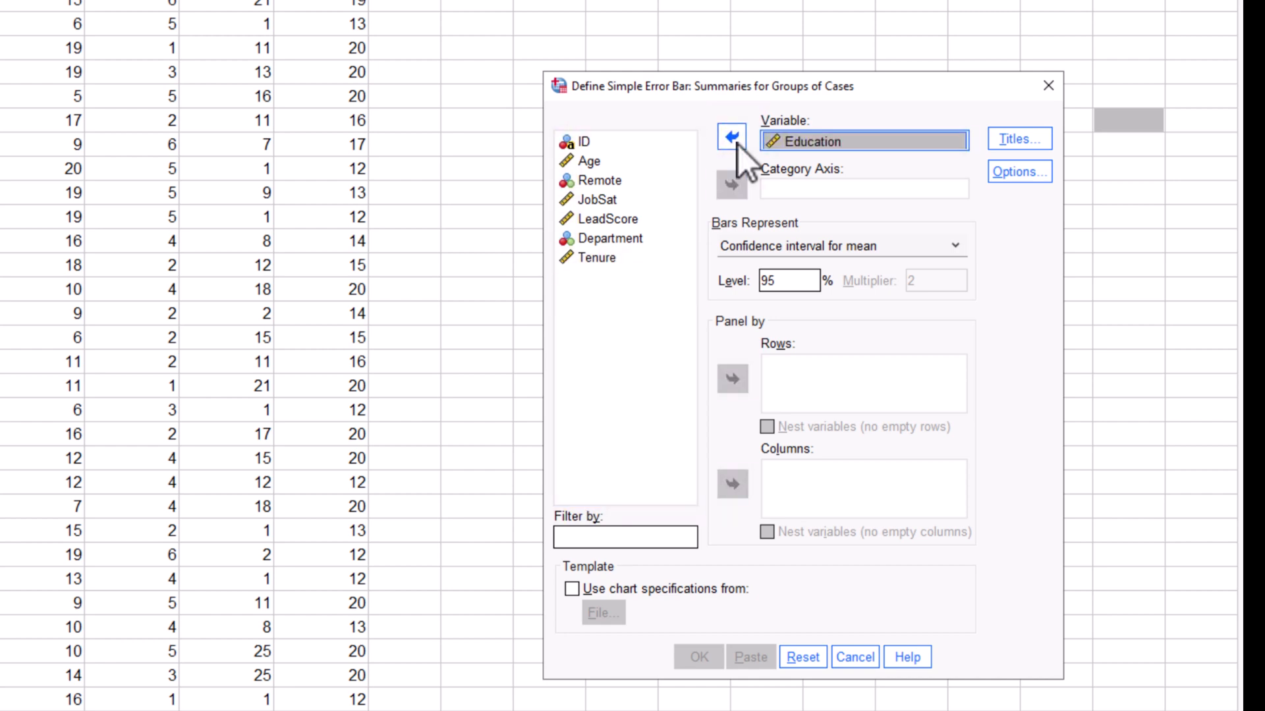
click(599, 181)
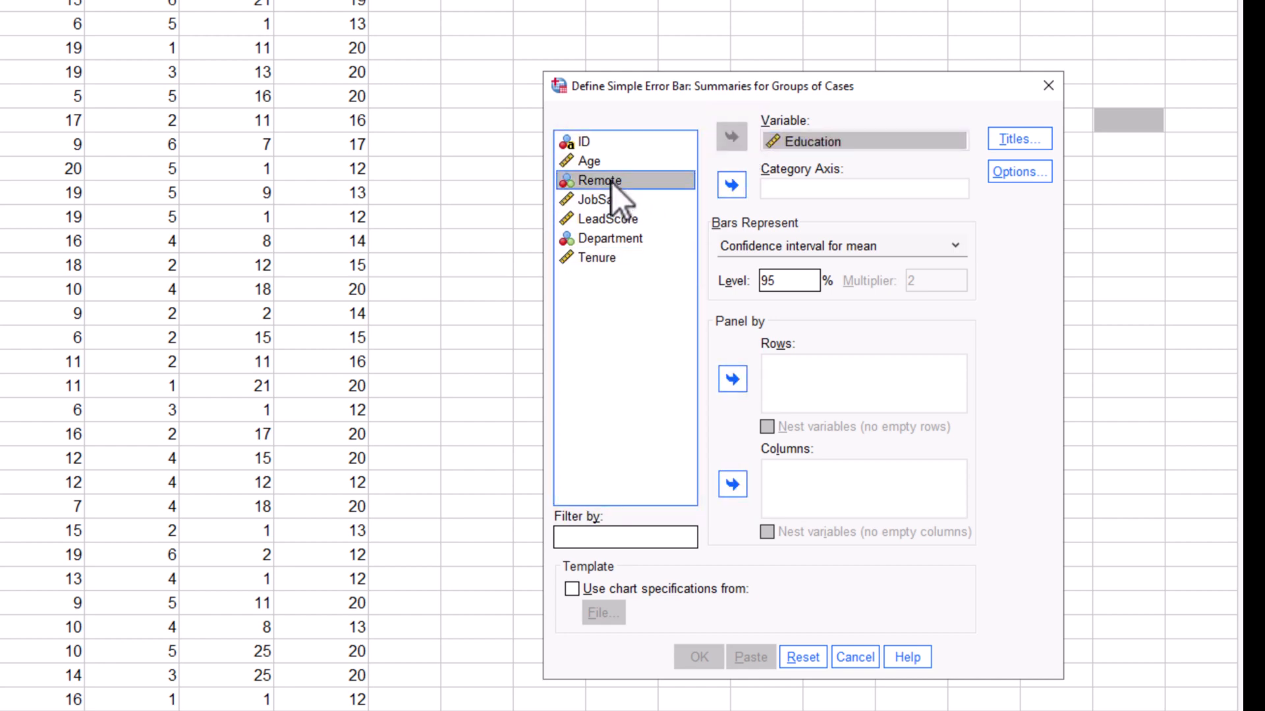
click(732, 190)
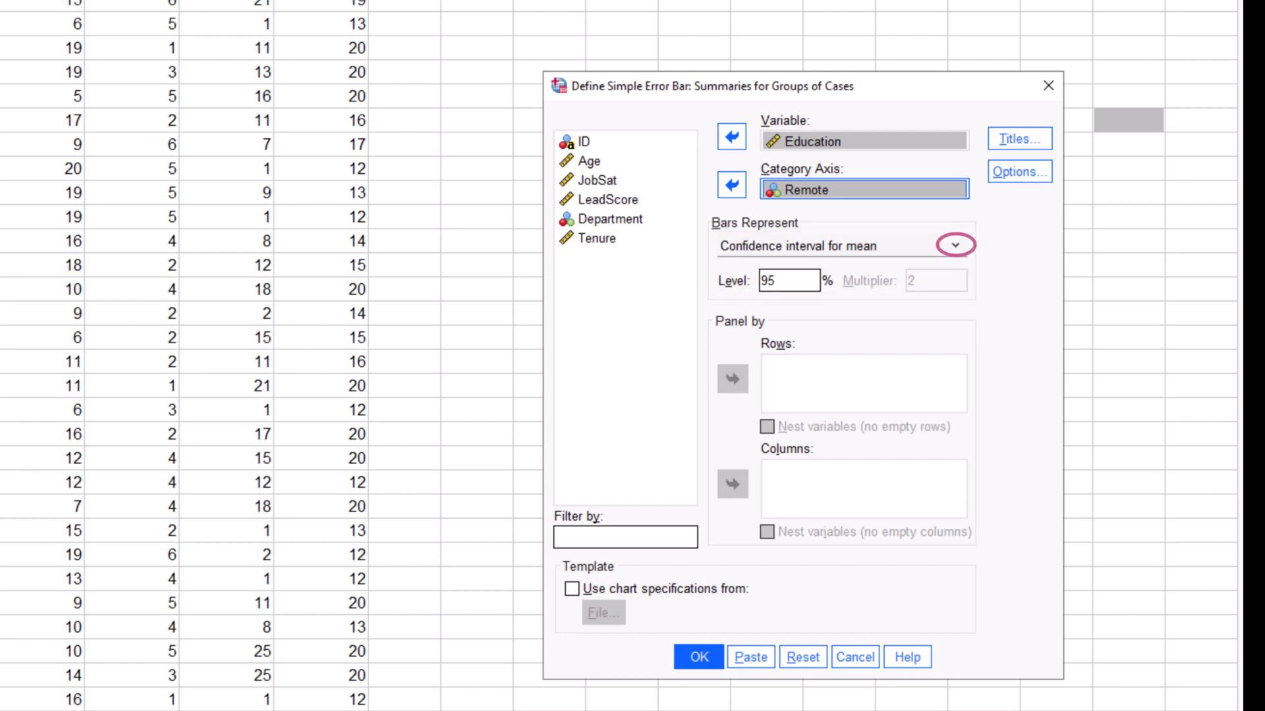
click(955, 245)
text(Error Bar for Educa)
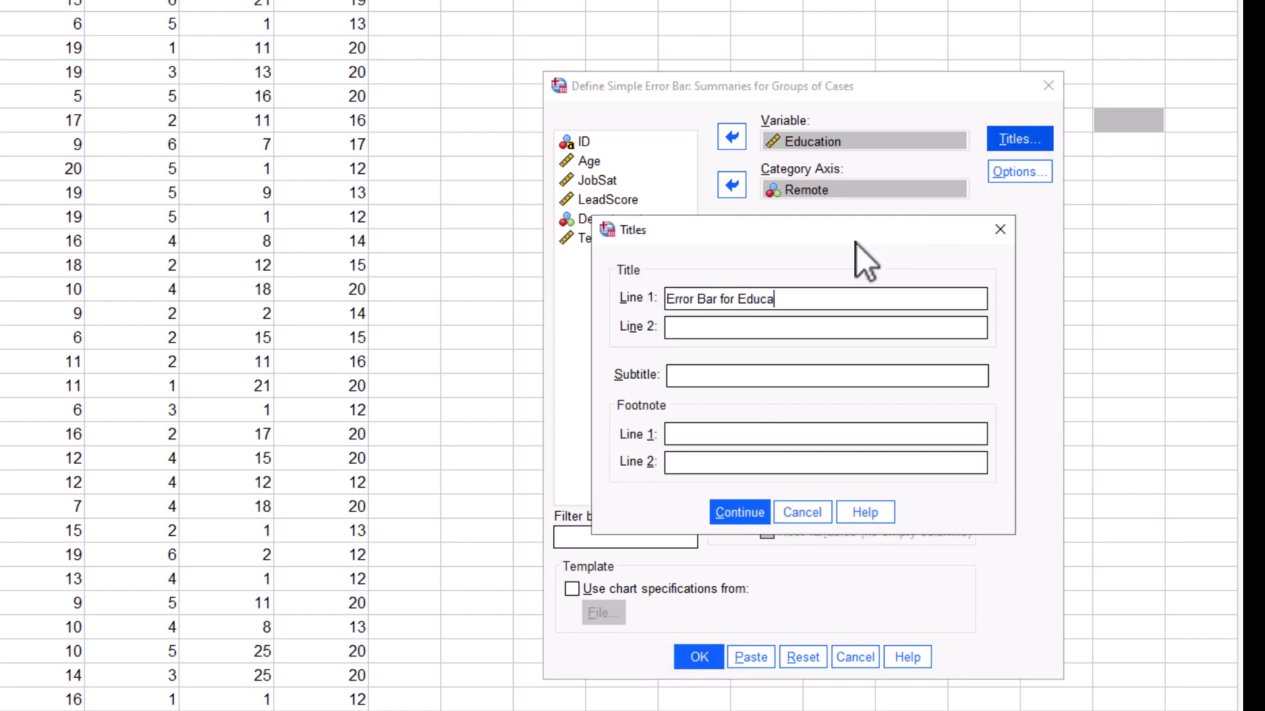
Finish the title 'Error Bar for Education' and generate the chart.
text(tion)
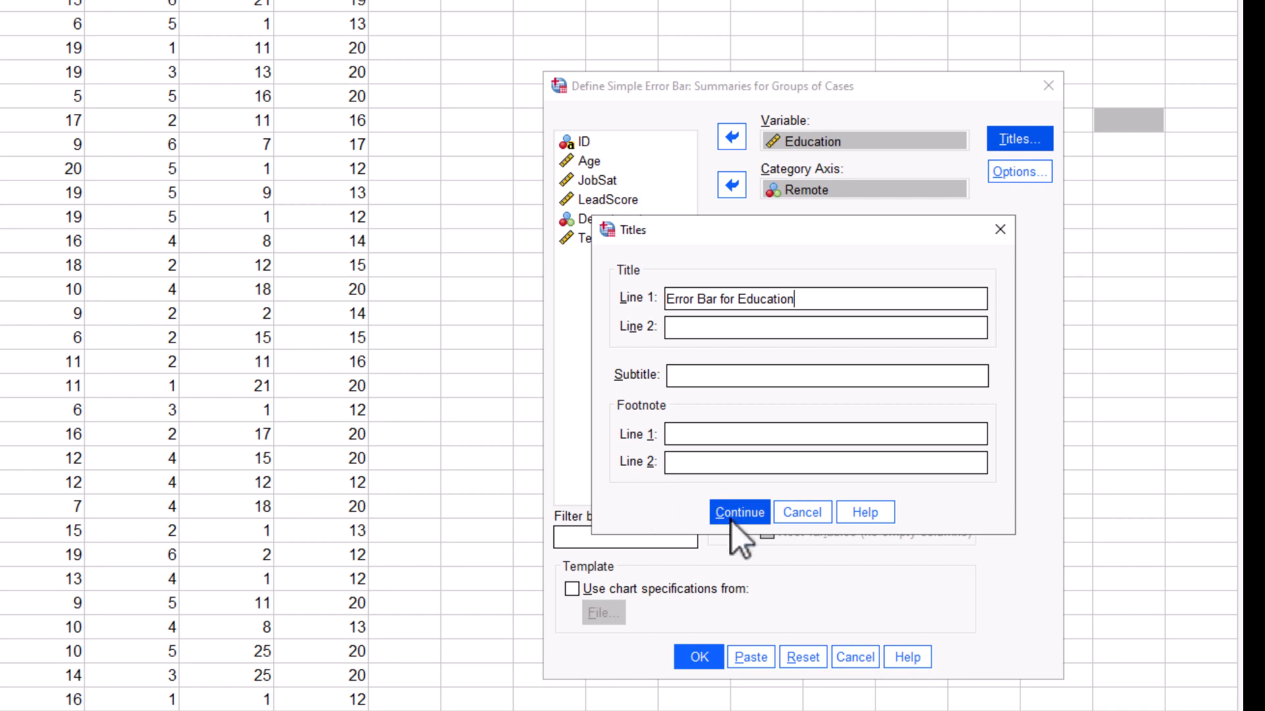
click(739, 512)
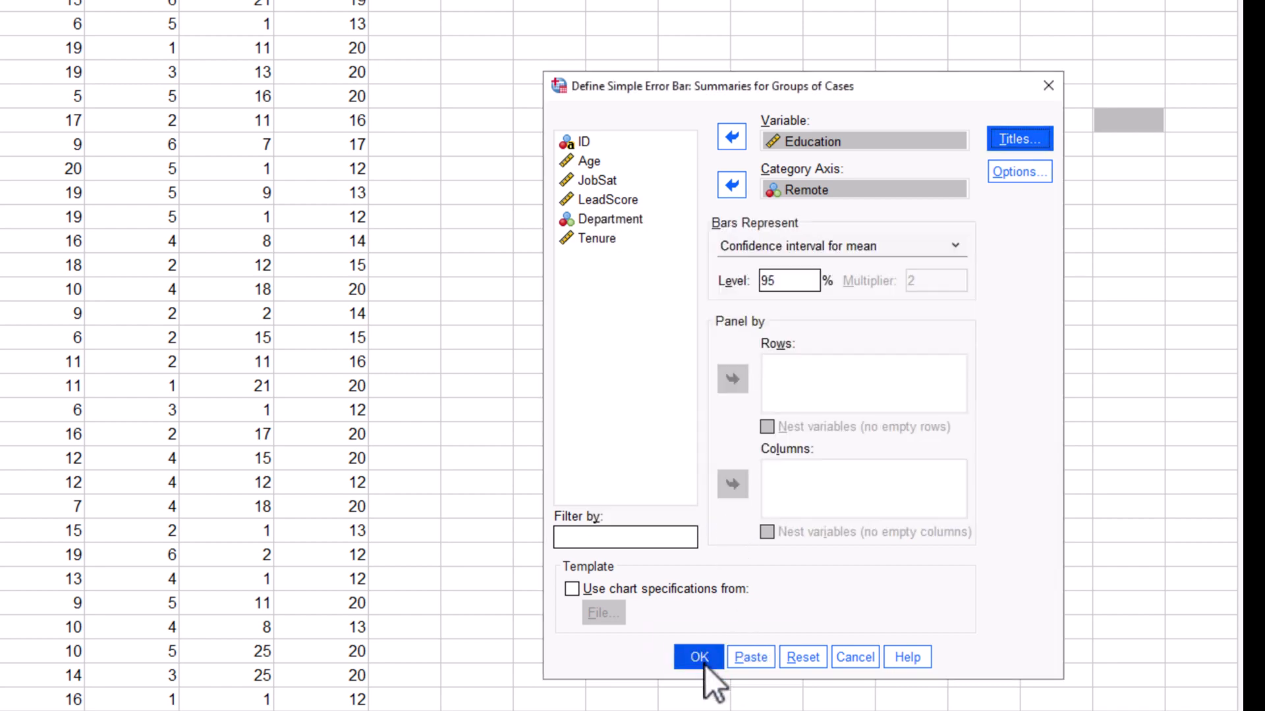
click(700, 656)
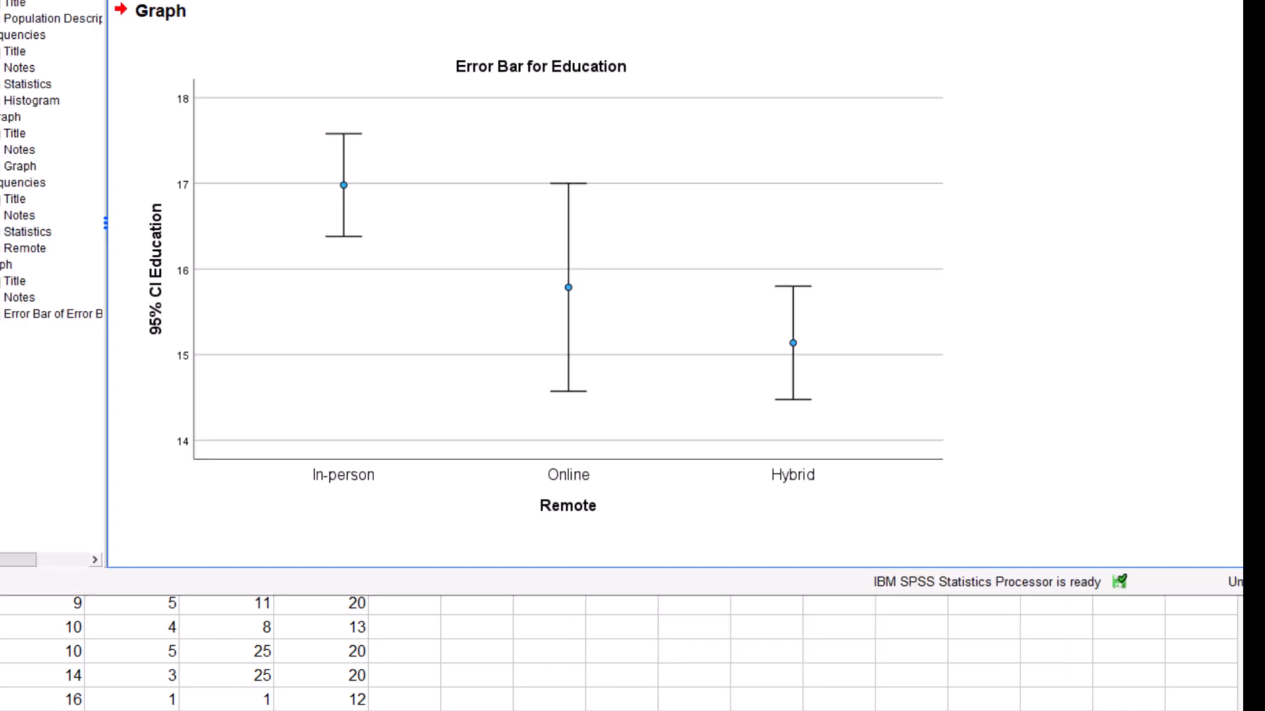